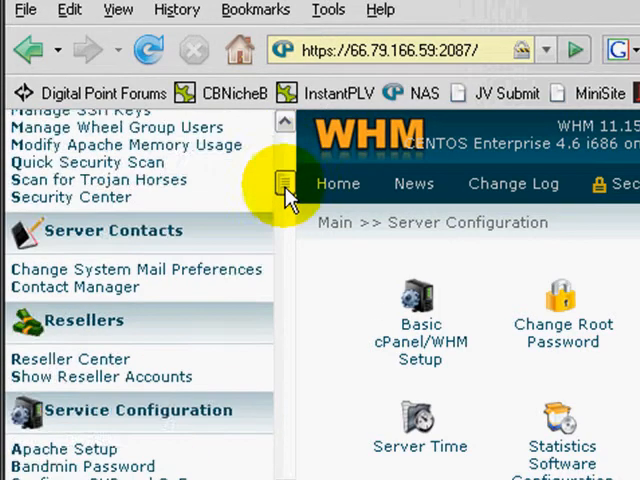
Step: Launch 'Copy multiple accounts/packages from another server' and enter remote address 67.222.137.62
scroll(down, 3)
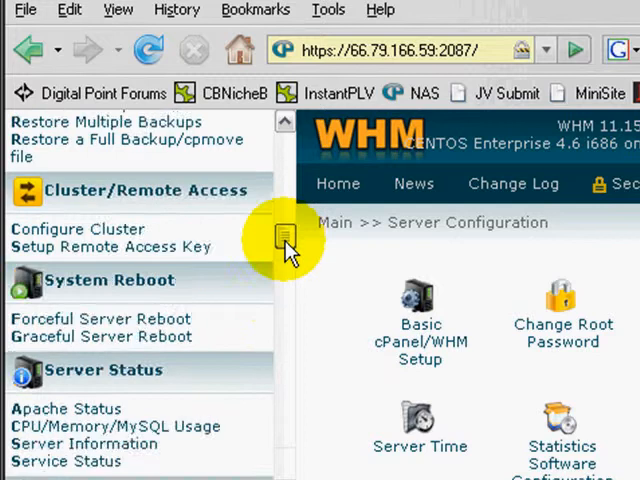
scroll(down, 3)
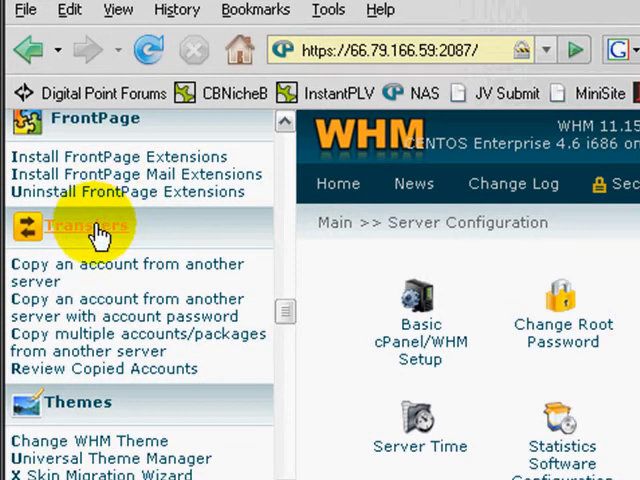
mouse_move(96, 272)
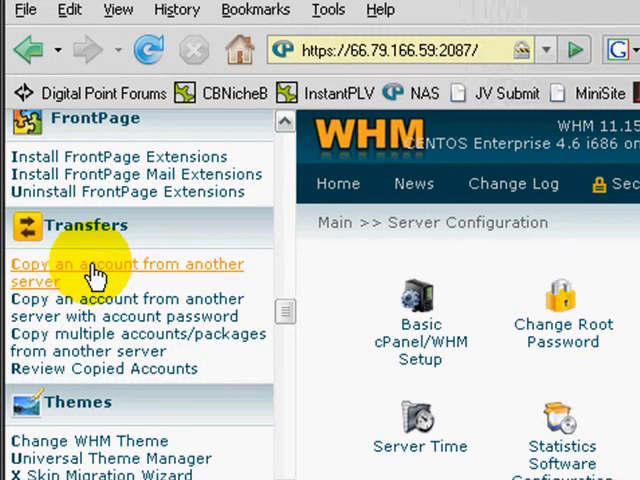
mouse_move(80, 342)
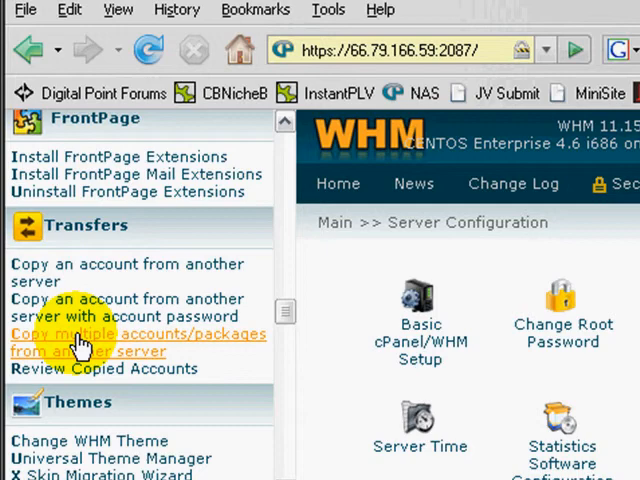
scroll(down, 3)
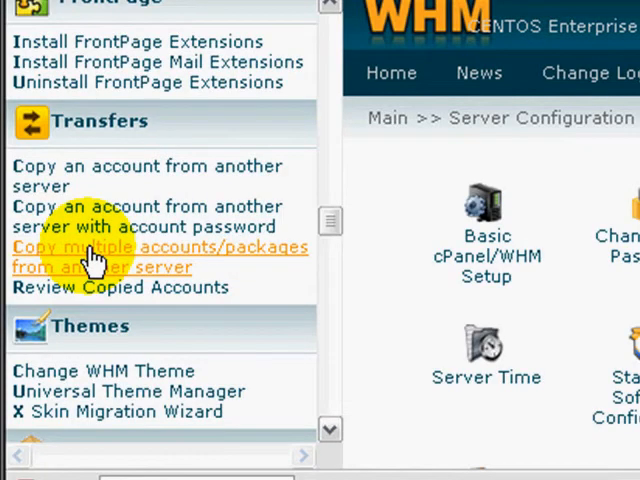
click(160, 248)
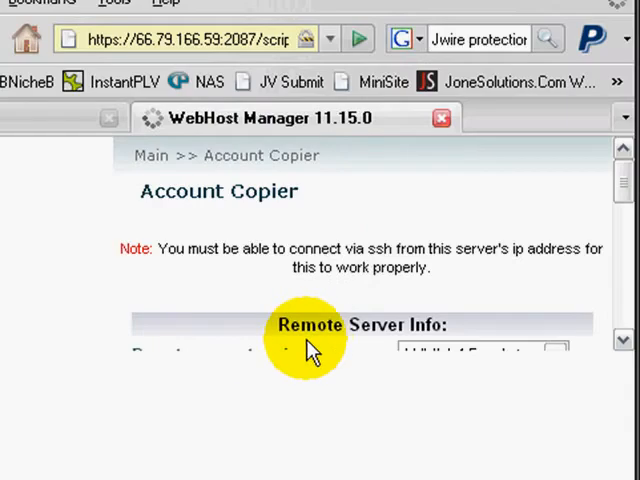
scroll(down, 3)
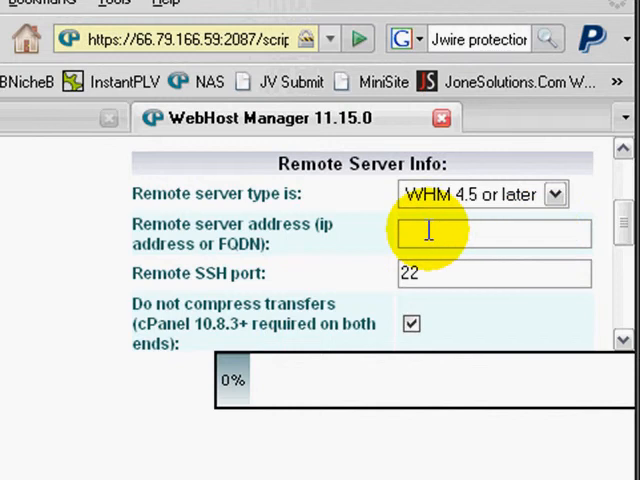
text(67.222.137.62)
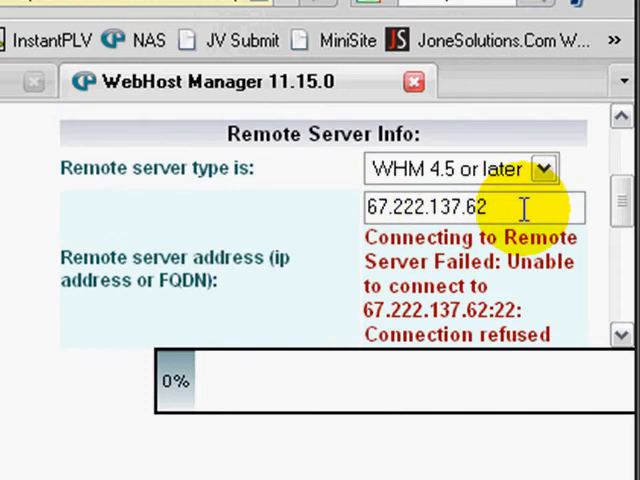
mouse_move(320, 250)
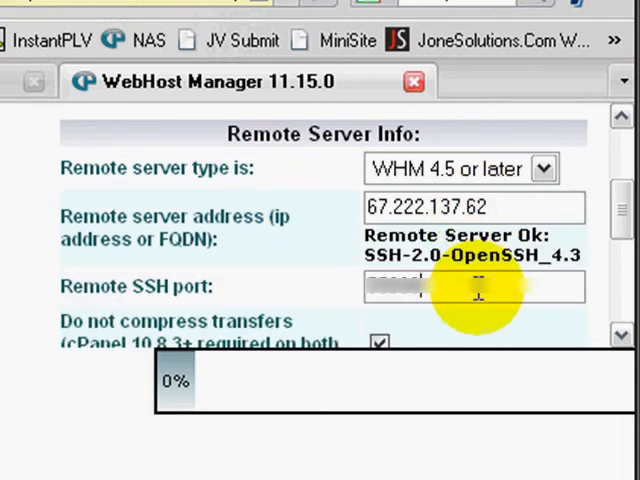
Step: Authenticate as root with Password and fetch the remote server's account list
scroll(down, 3)
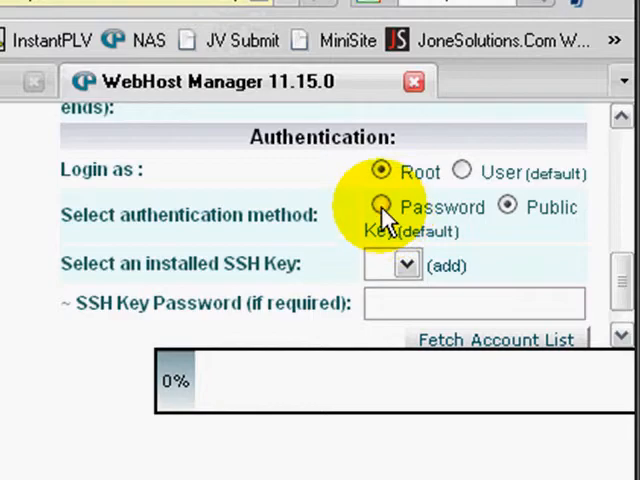
click(380, 208)
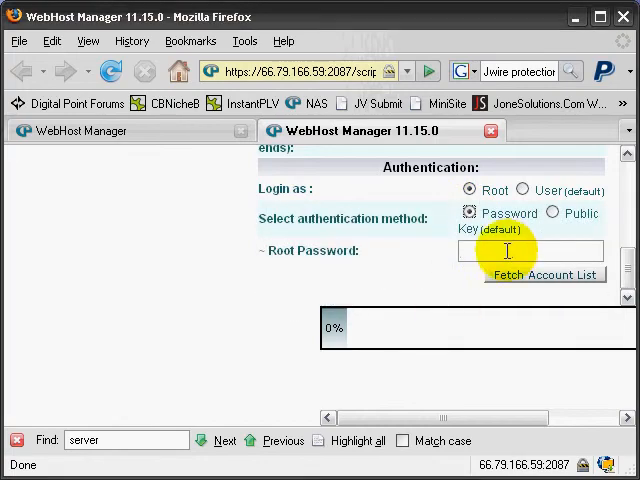
click(544, 276)
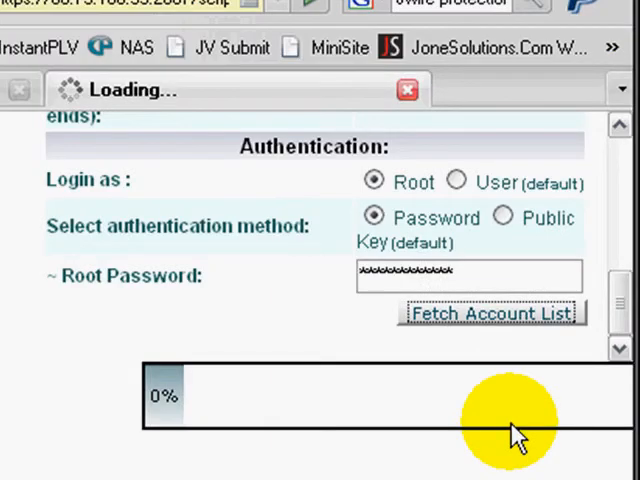
click(492, 312)
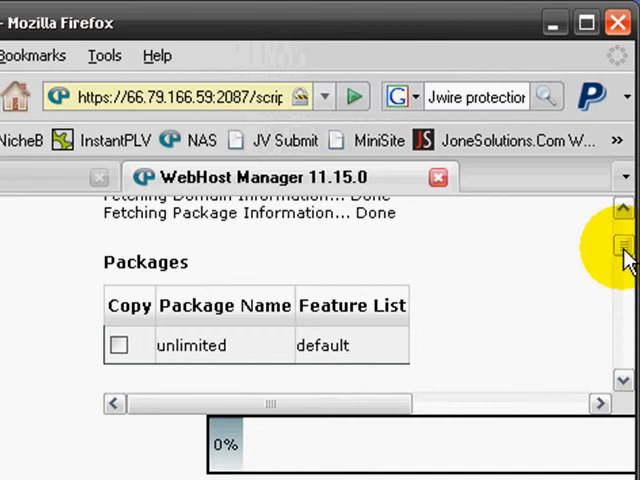
Step: Mark the unlimited package's Copy checkbox and move down to the Copy button
click(118, 344)
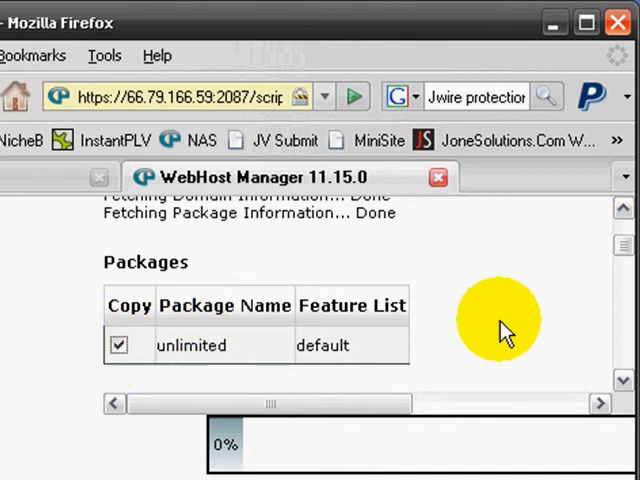
scroll(down, 3)
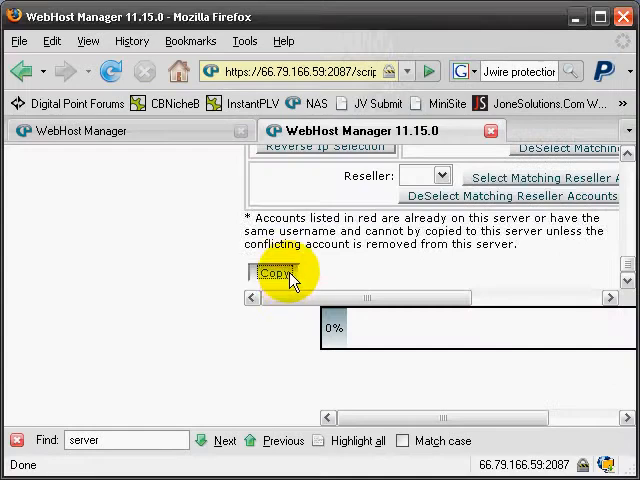
Step: Start the copy, accept the do-not-close warning and let the Copy Status run to completion
click(274, 272)
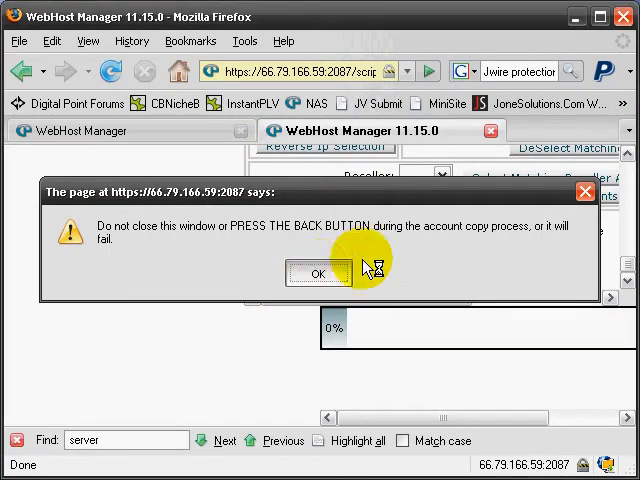
click(318, 272)
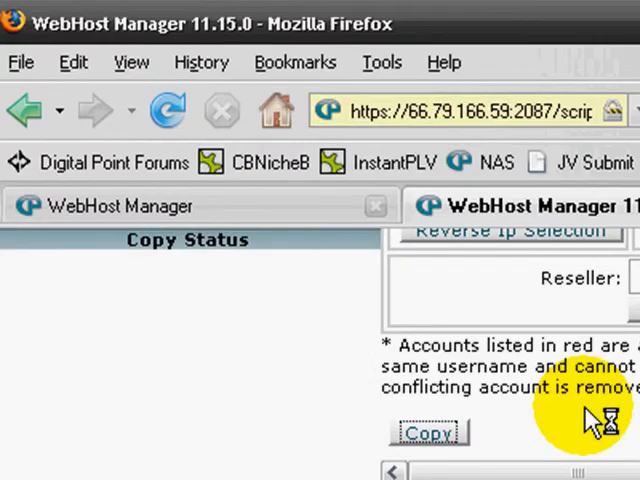
click(428, 432)
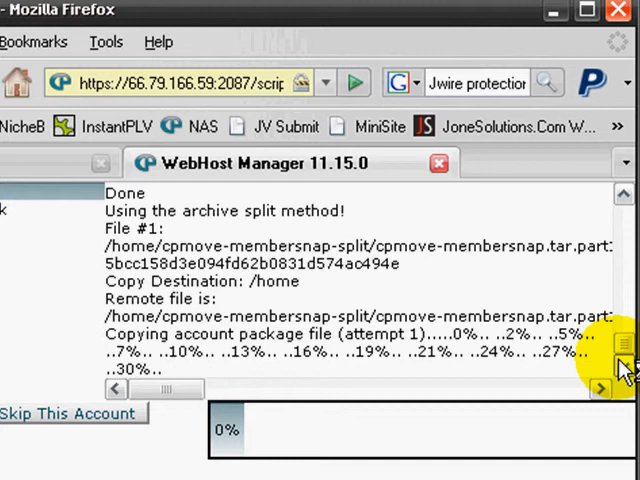
mouse_move(390, 316)
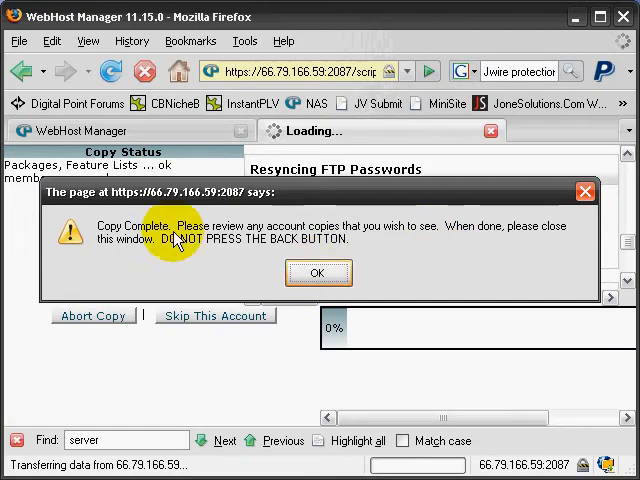
Step: Dismiss the Copy Complete alert and show List Accounts with membersnap.com present
click(318, 272)
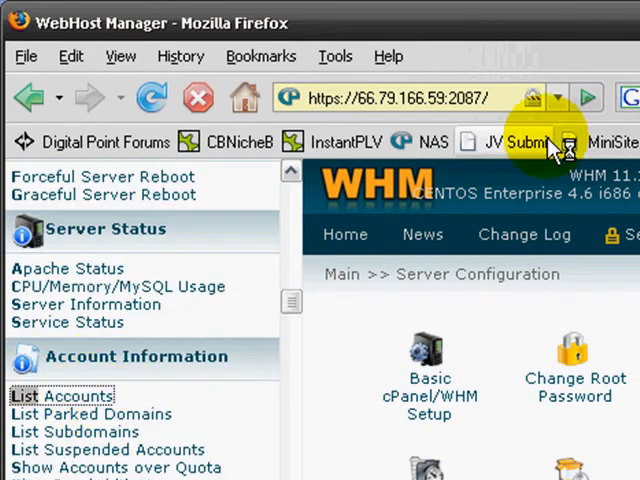
click(60, 396)
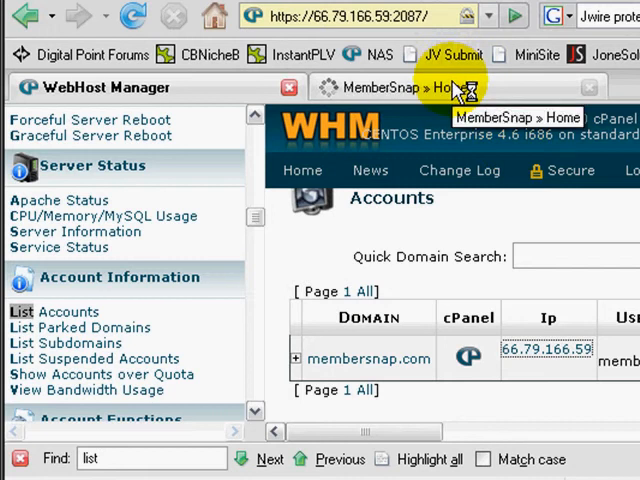
click(440, 88)
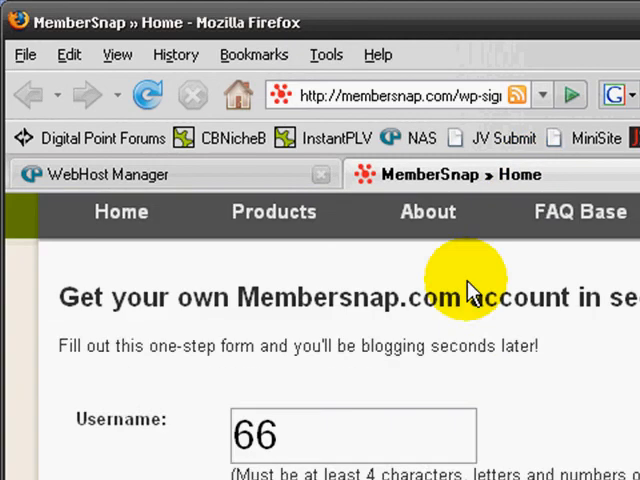
click(104, 174)
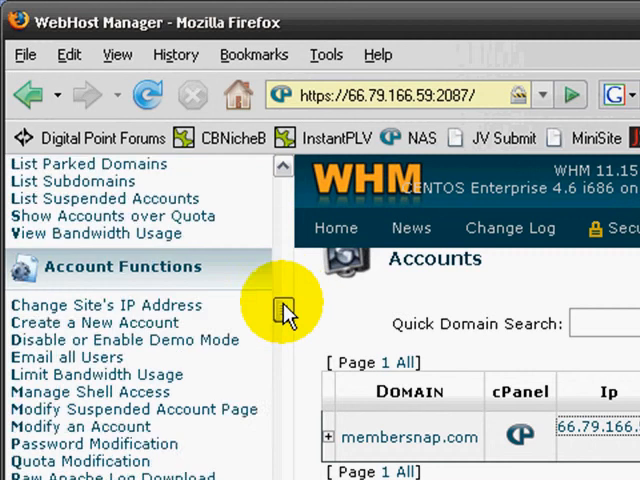